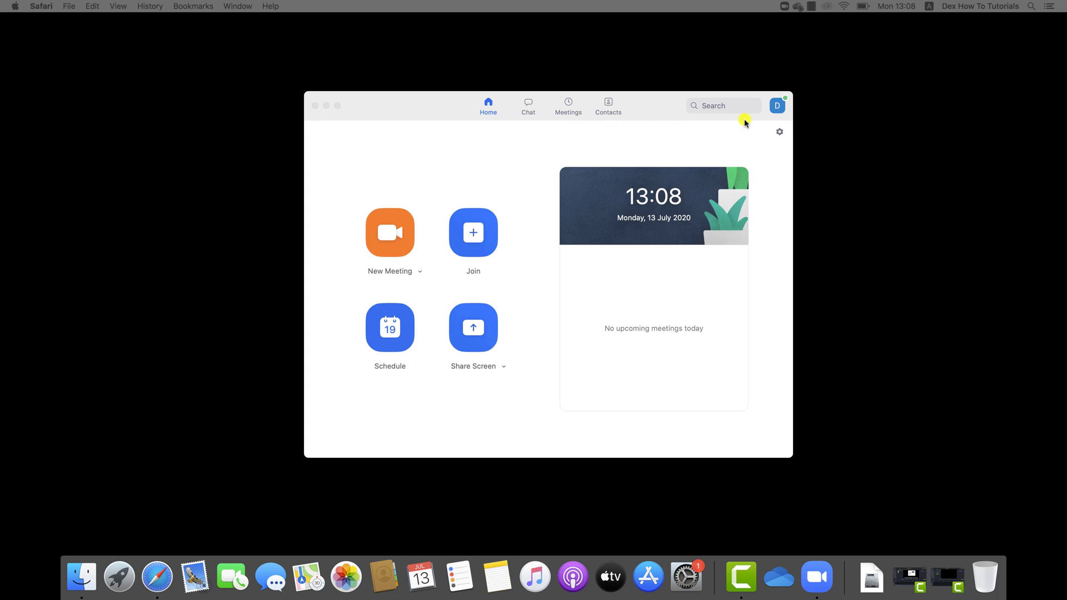
mouse_move(779, 107)
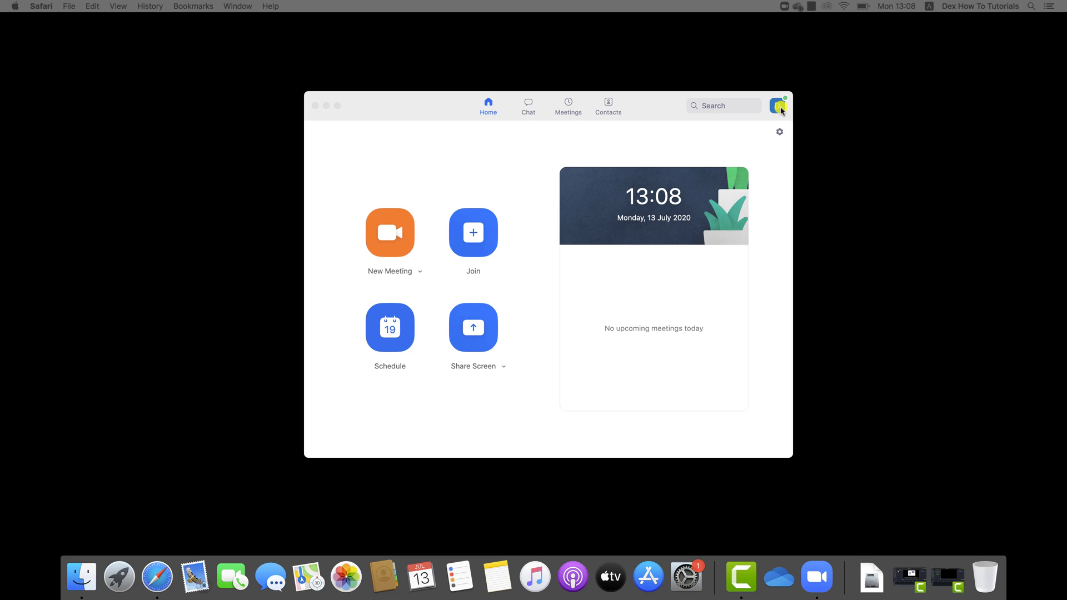
- Open My Profile from the account avatar menu, launching the Zoom web sign-in page
left_click(779, 107)
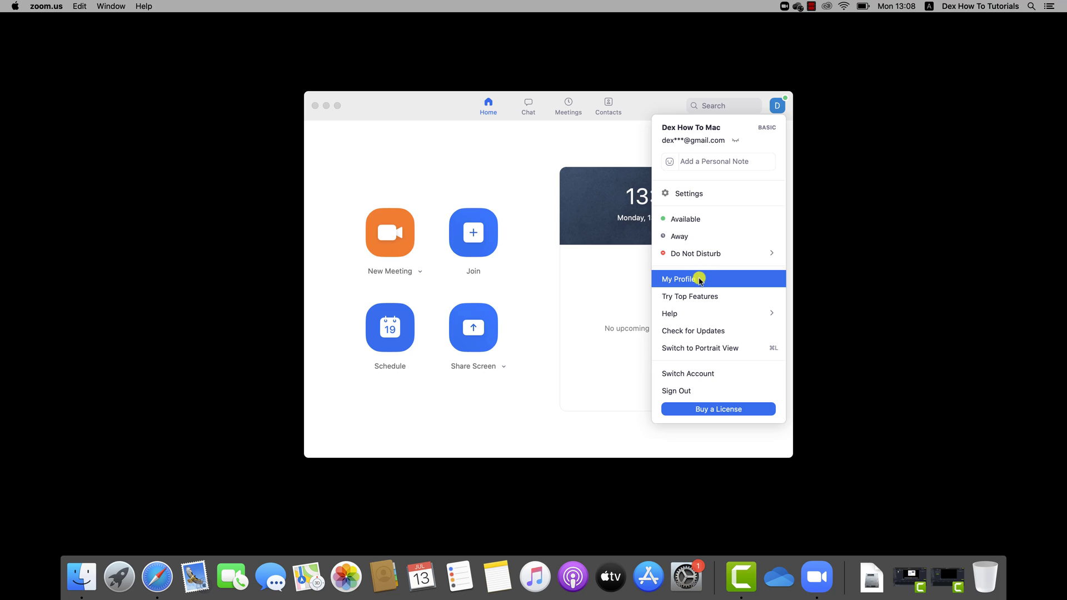
left_click(680, 279)
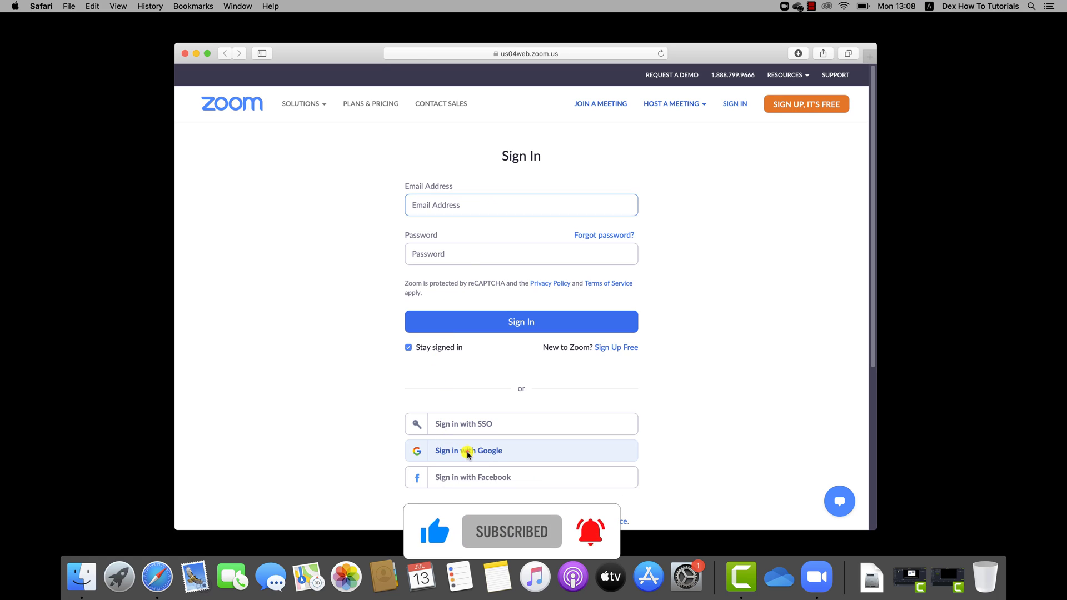
- Sign in to the Zoom web portal with the Google account, landing on the Profile page
left_click(468, 451)
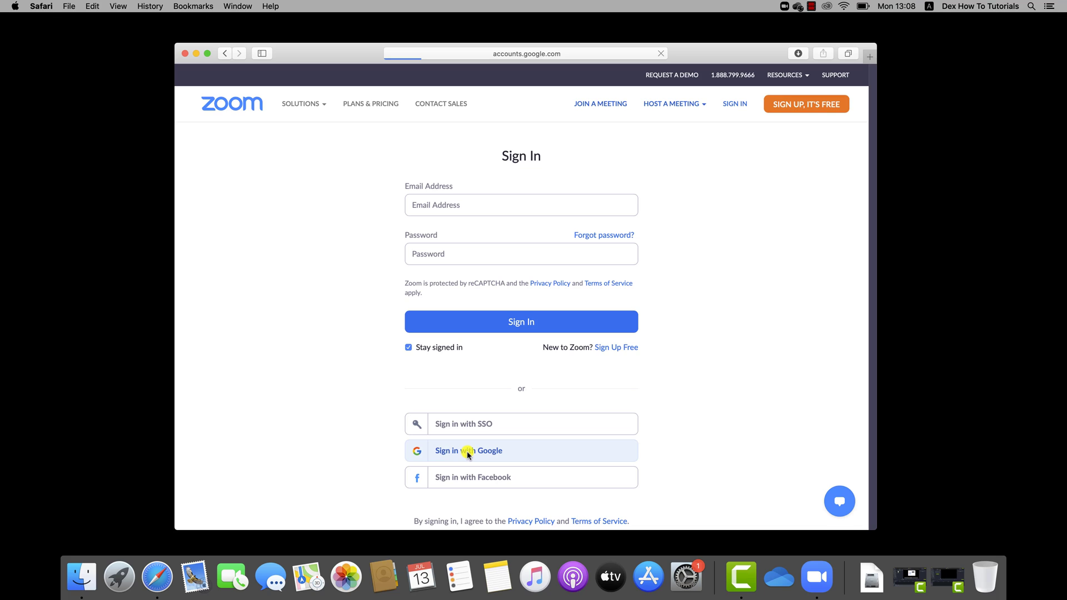
left_click(468, 450)
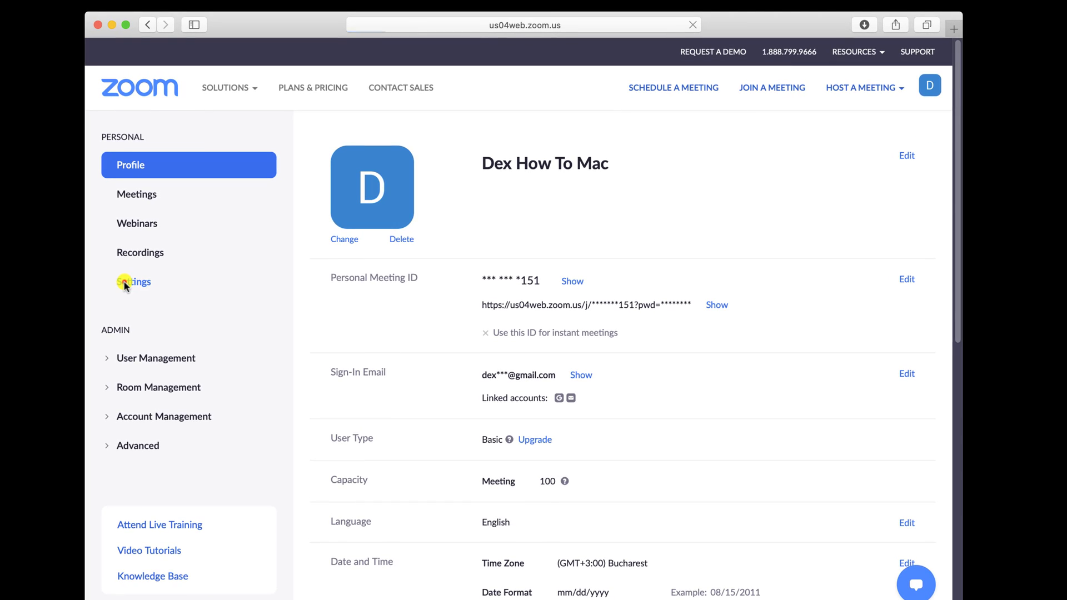
- Go to Settings and scroll to the In Meeting (Advanced) Breakout room option
left_click(133, 281)
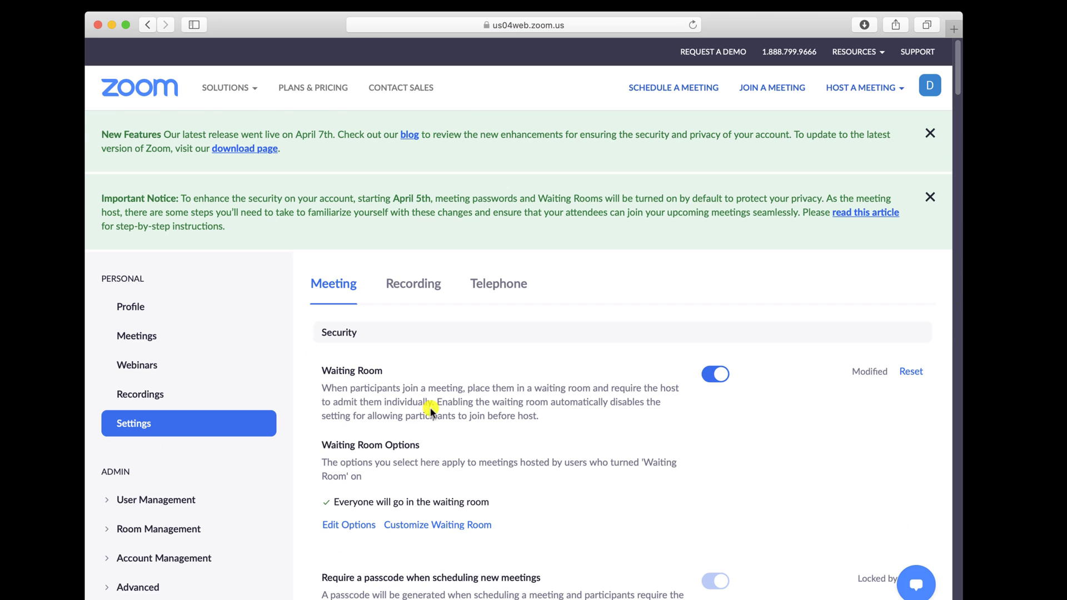
scroll("down", 3)
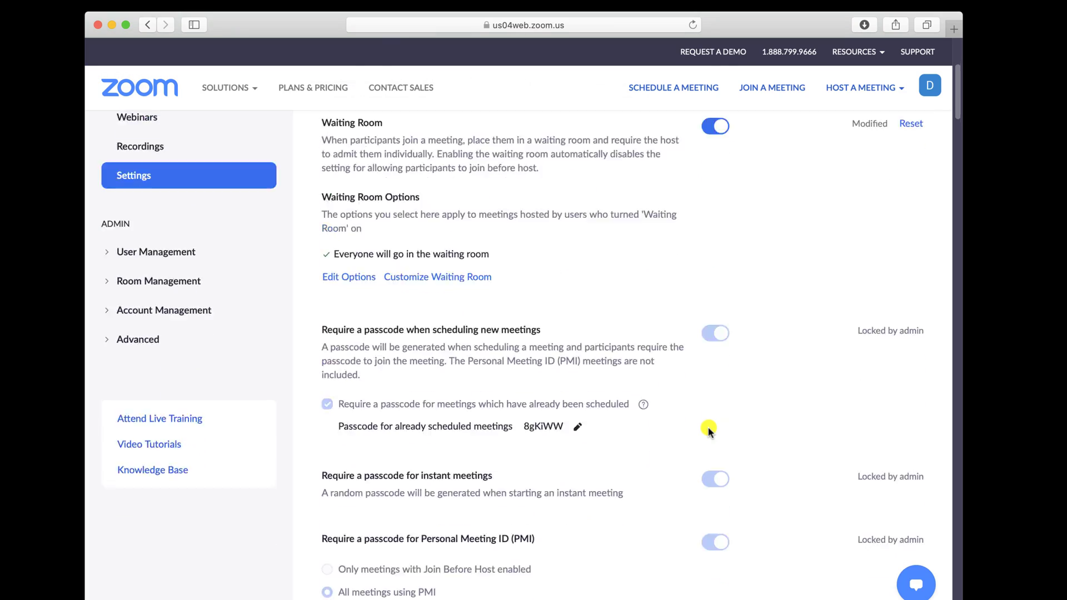
scroll("down", 3)
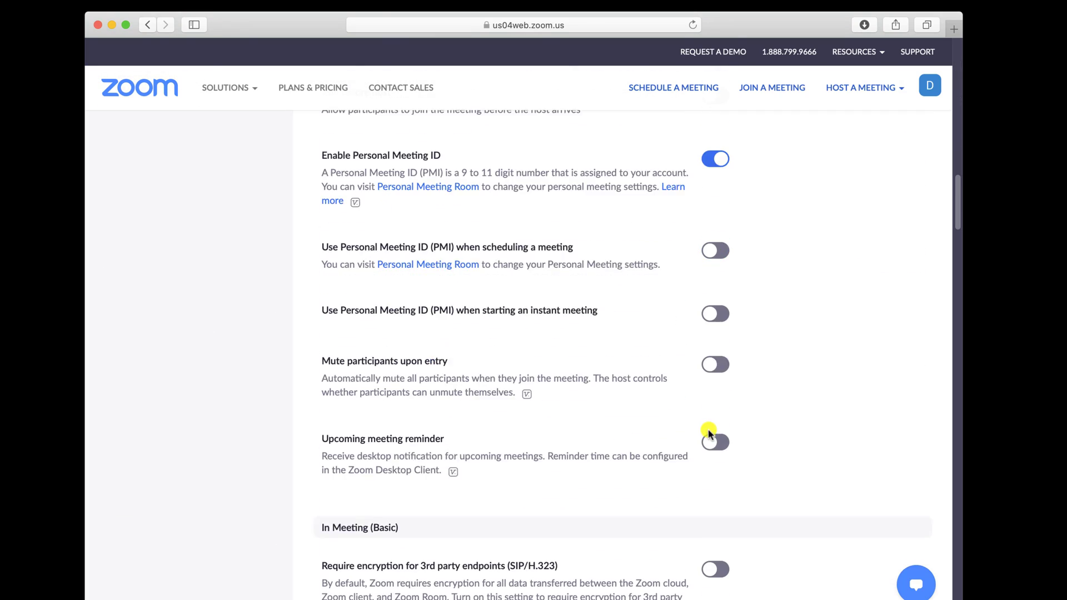
scroll("down", 3)
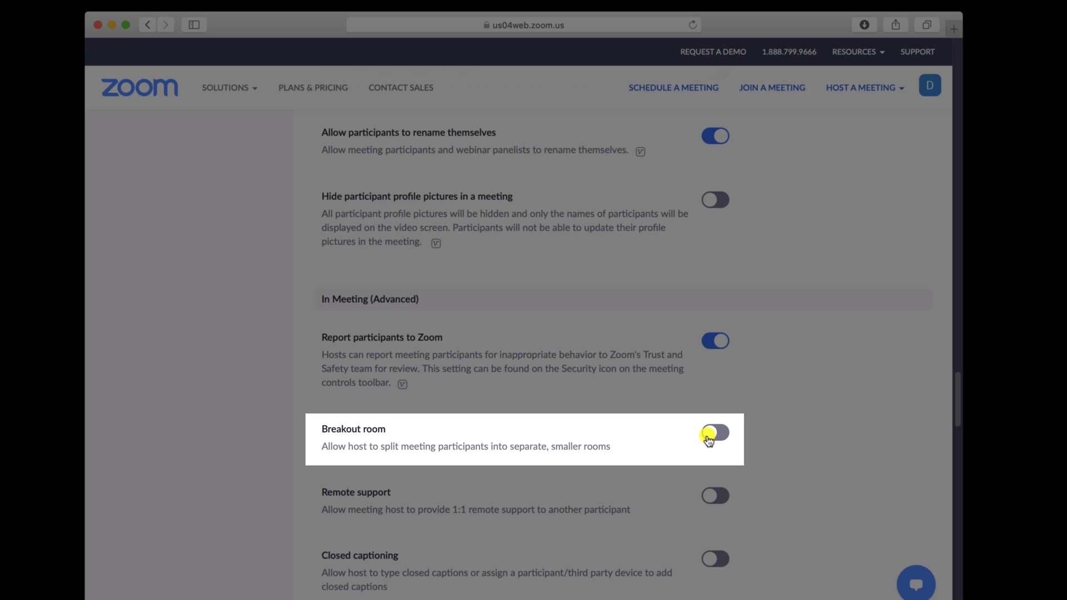
- Enable Breakout room with host pre-assignment when scheduling allowed, and save
left_click(714, 432)
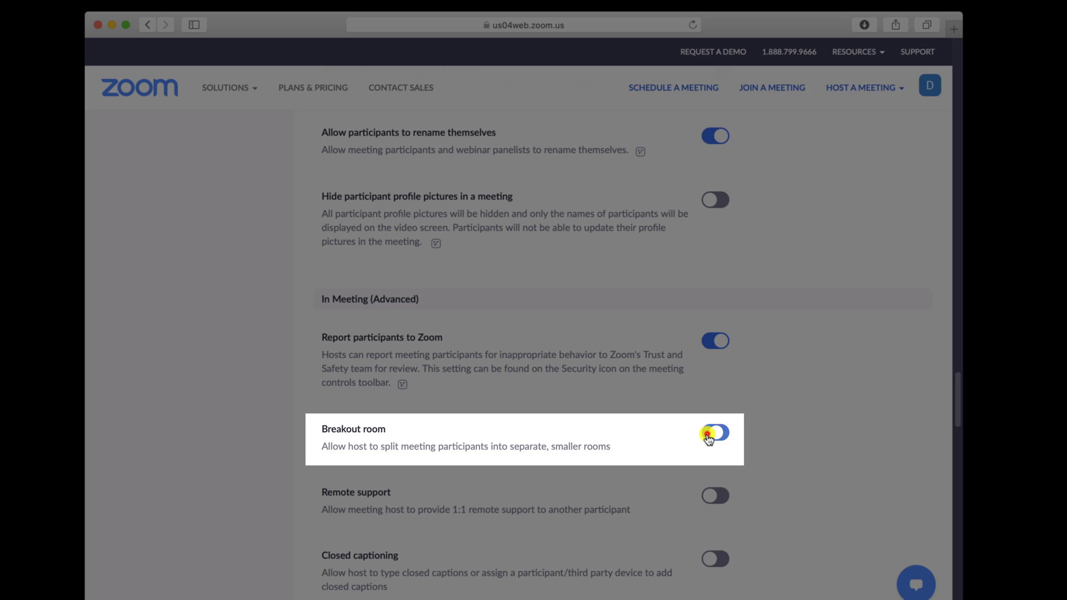
left_click(715, 432)
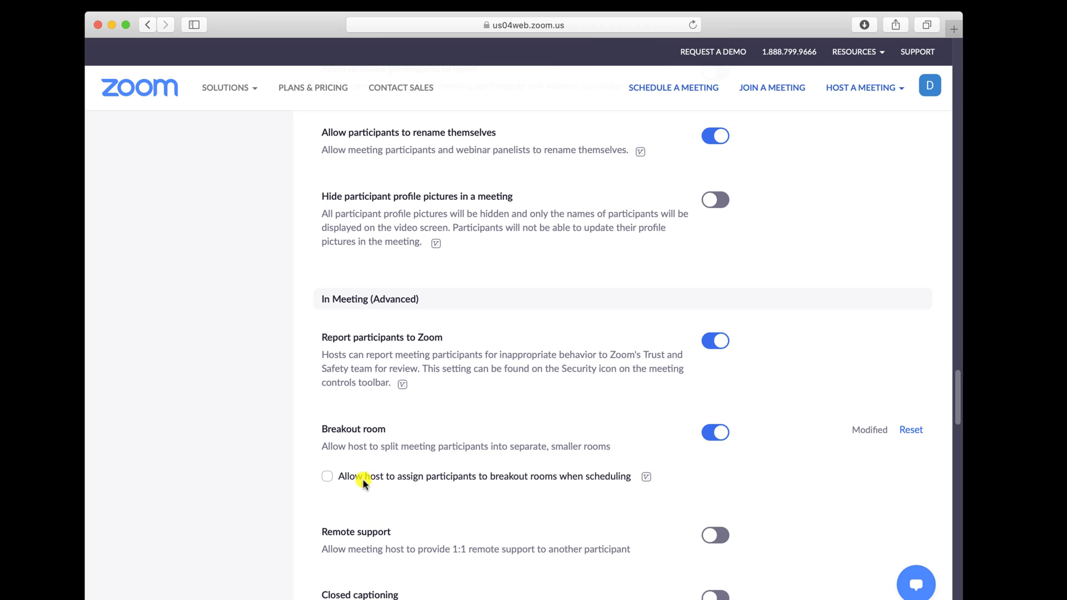
mouse_move(513, 486)
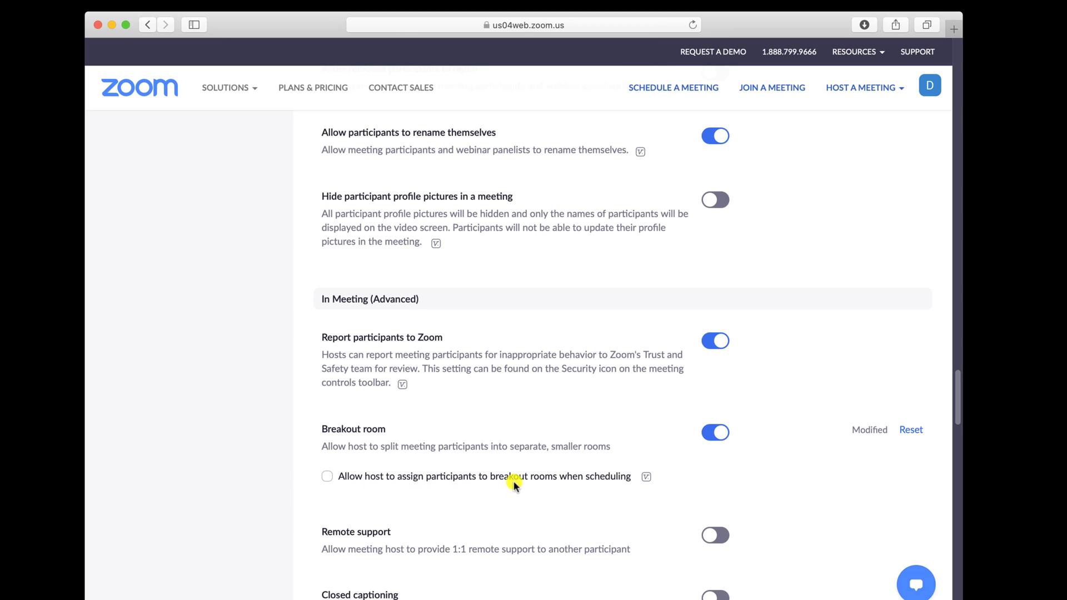
mouse_move(644, 477)
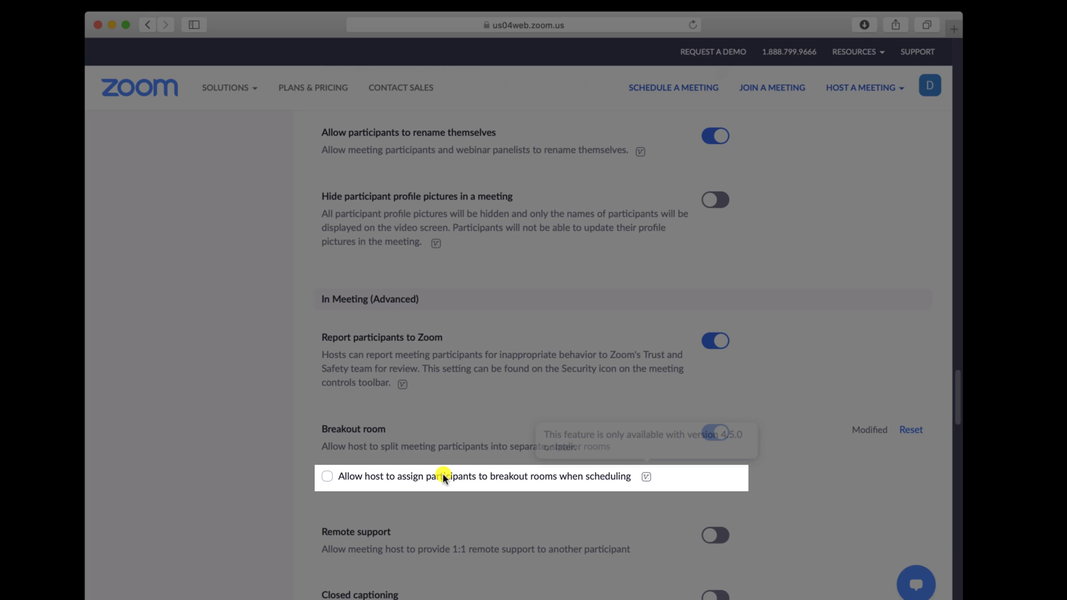
left_click(715, 432)
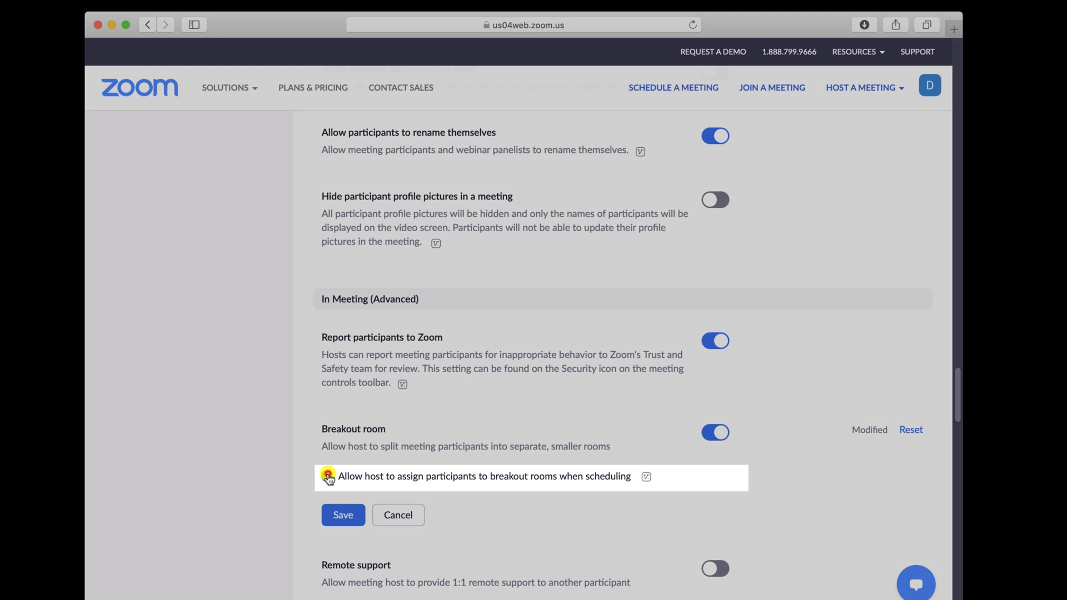
left_click(326, 476)
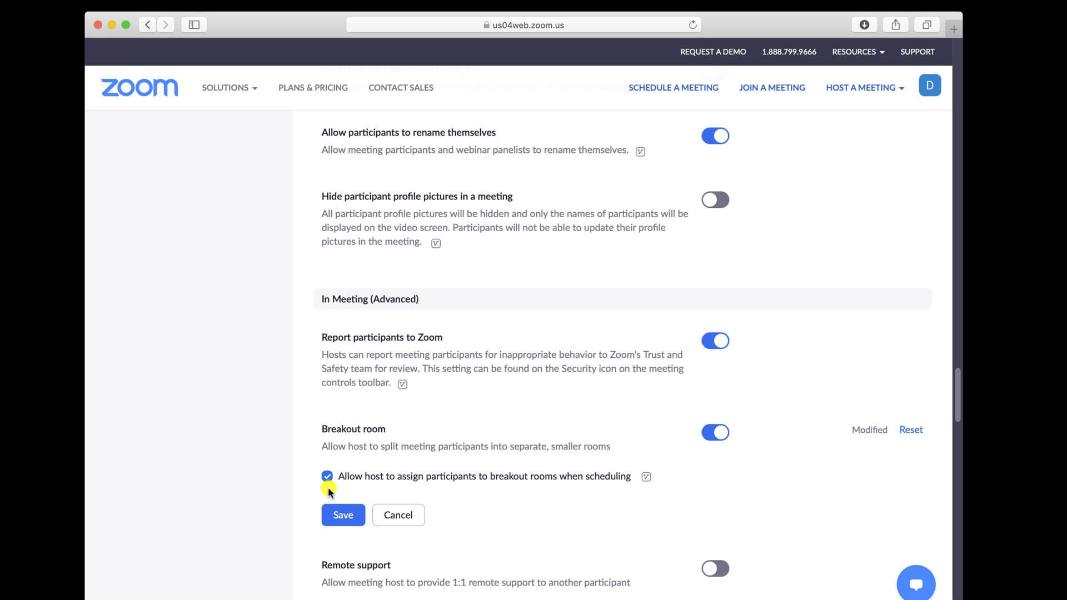
left_click(344, 514)
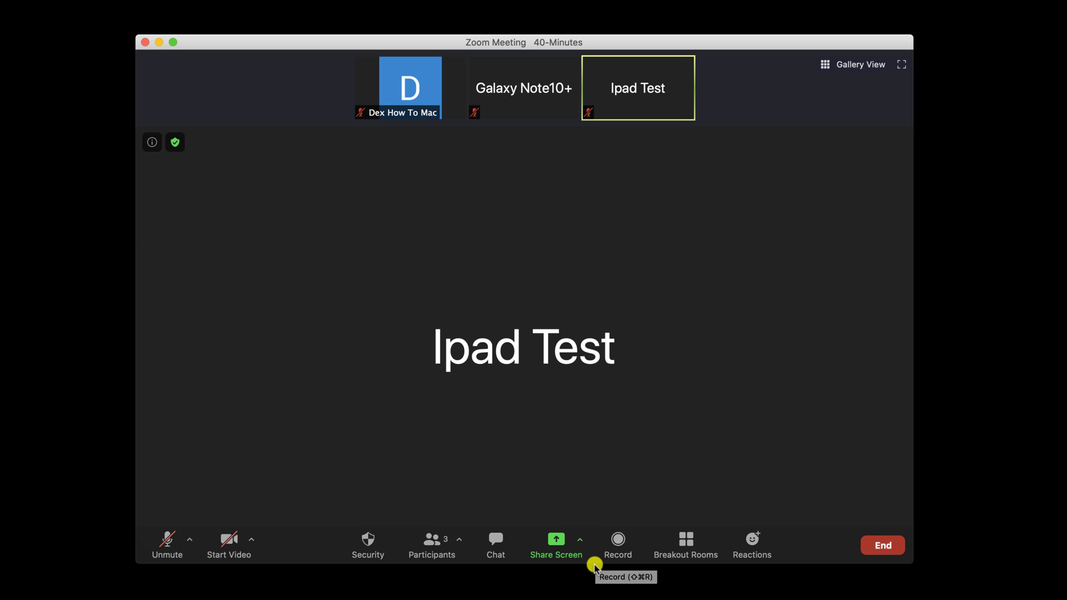
mouse_move(686, 545)
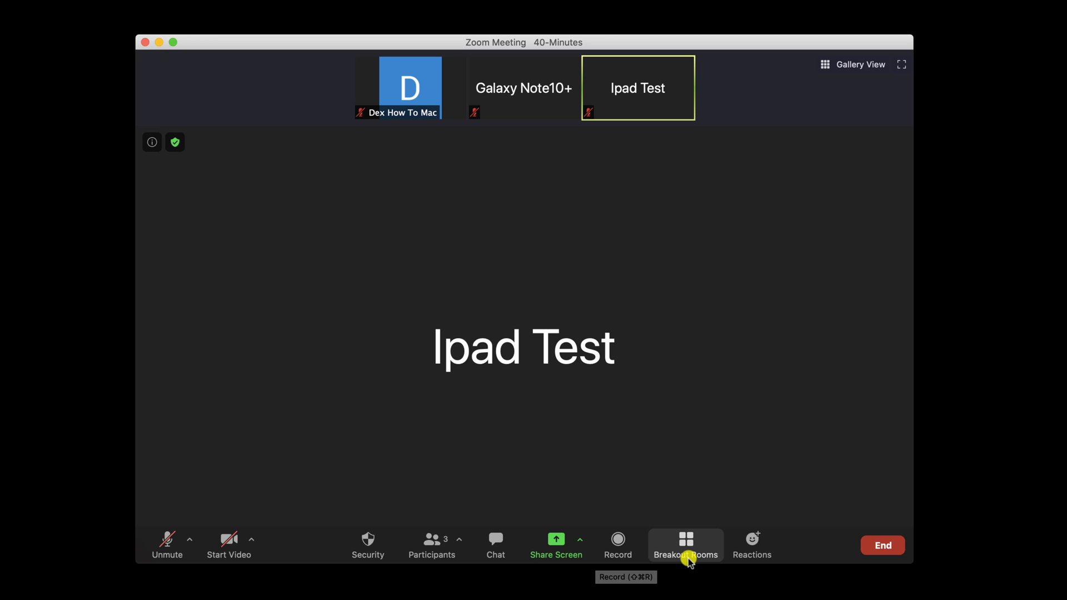
mouse_move(648, 523)
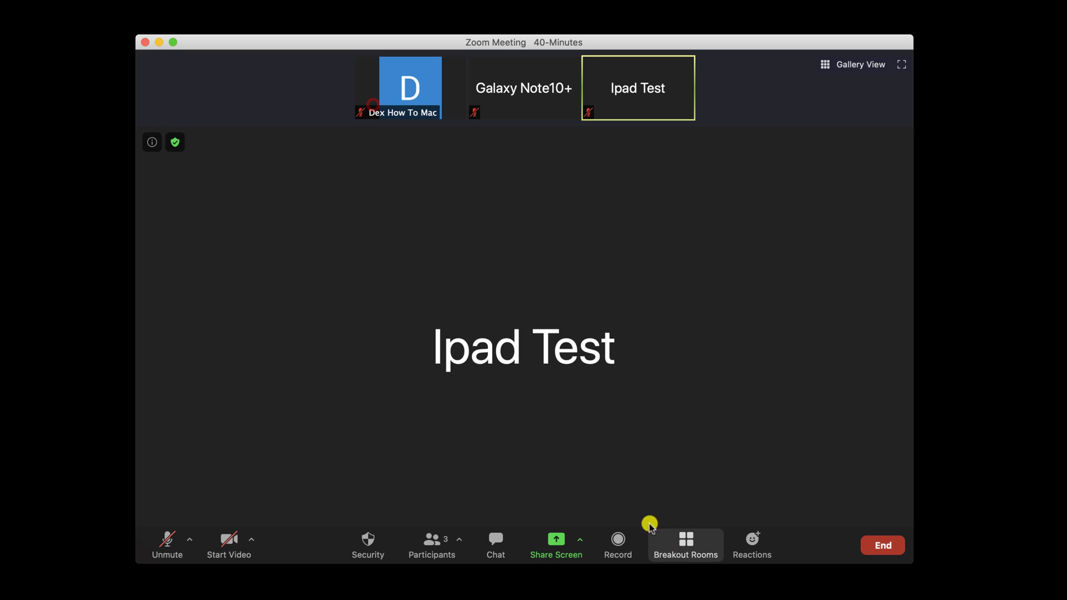
- Launch Breakout Rooms from the meeting toolbar, showing the room creation dialog
left_click(686, 544)
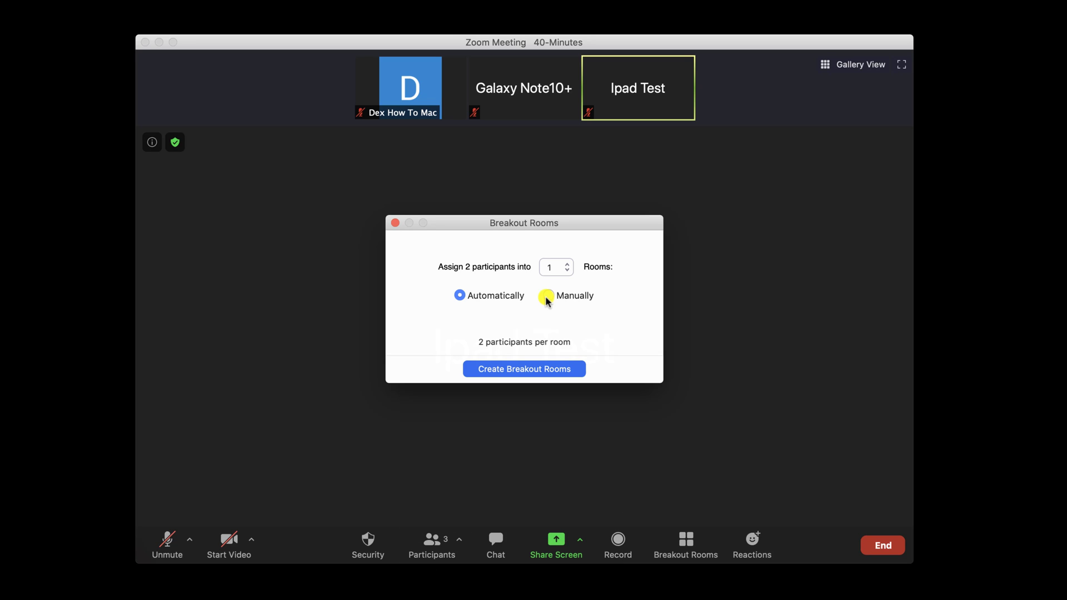
- Create three breakout rooms with manual participant assignment
left_click(545, 295)
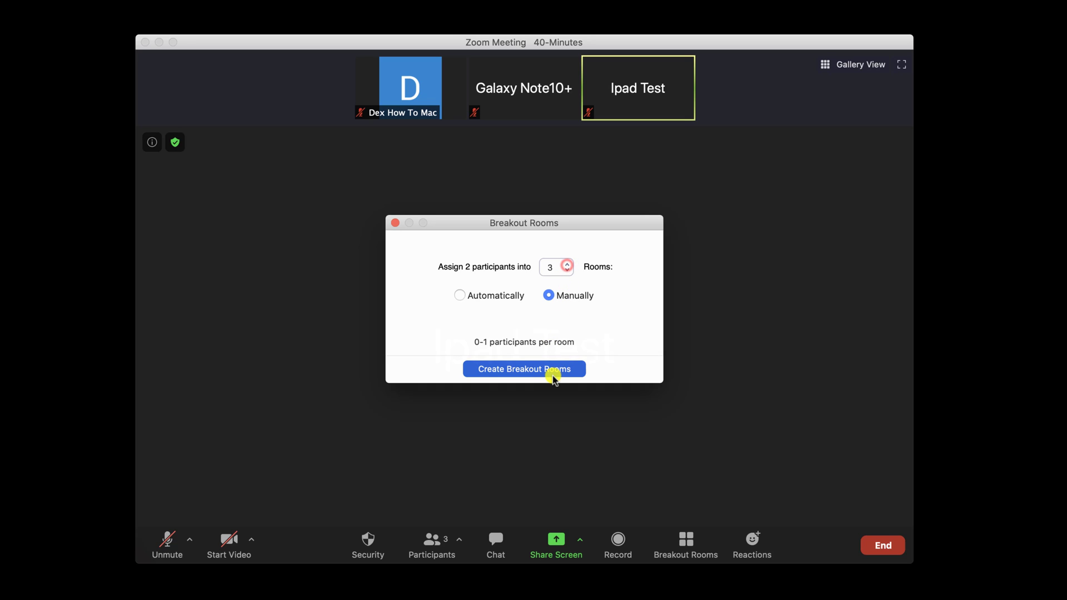
left_click(524, 369)
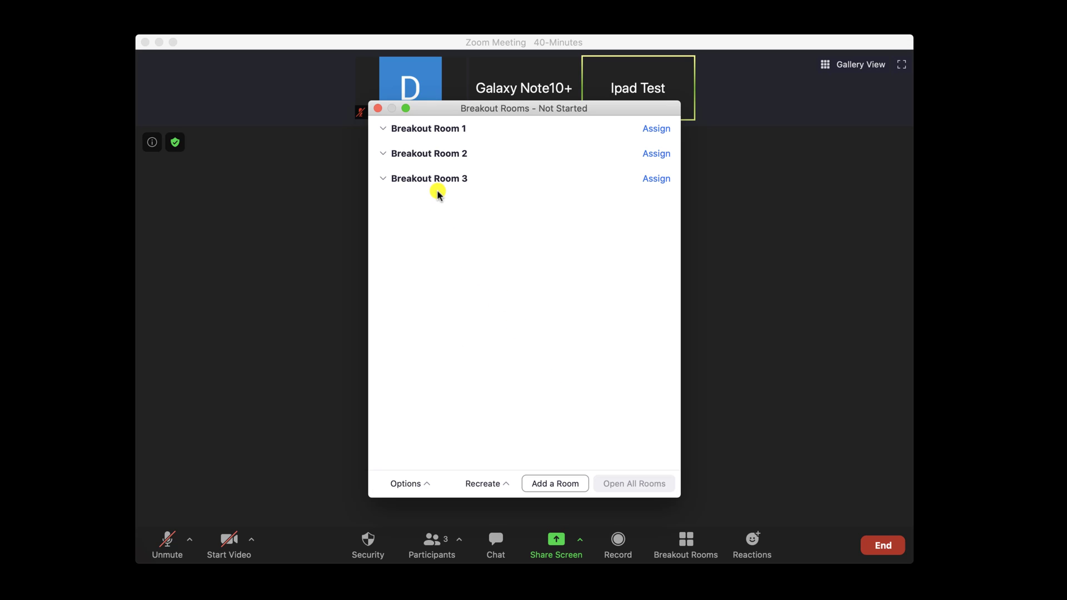
mouse_move(513, 398)
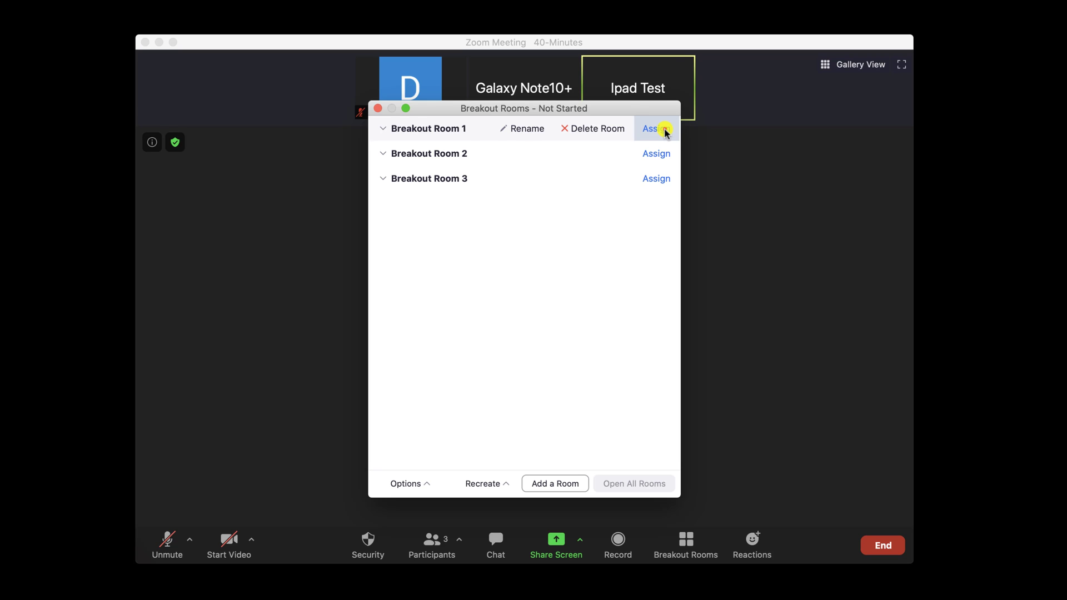
- Assign Galaxy Note10+ to Breakout Room 1 and bring up the assign list for Room 2
left_click(655, 128)
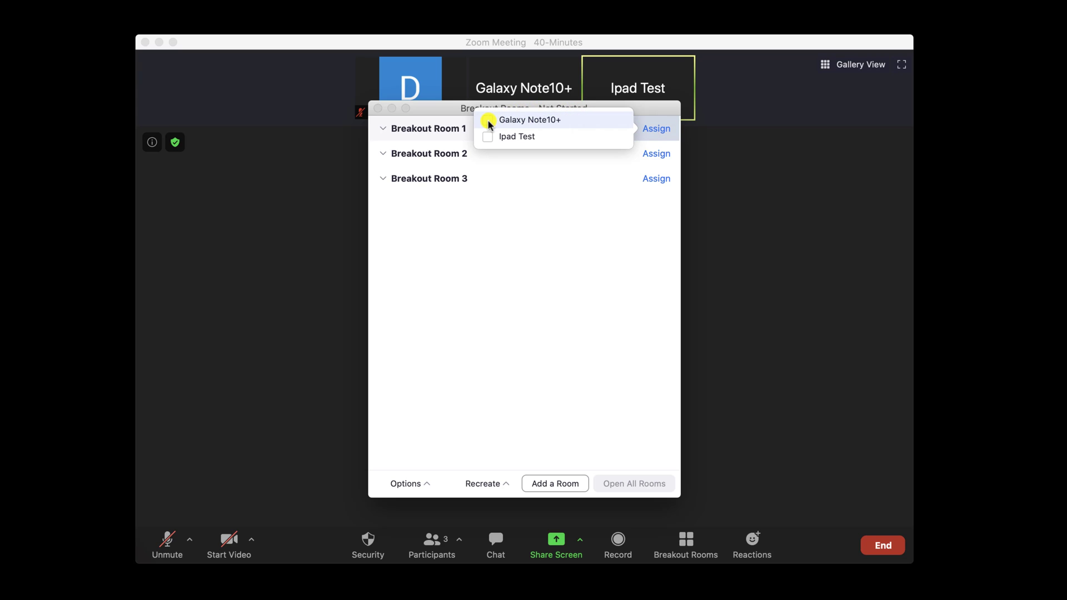
left_click(486, 120)
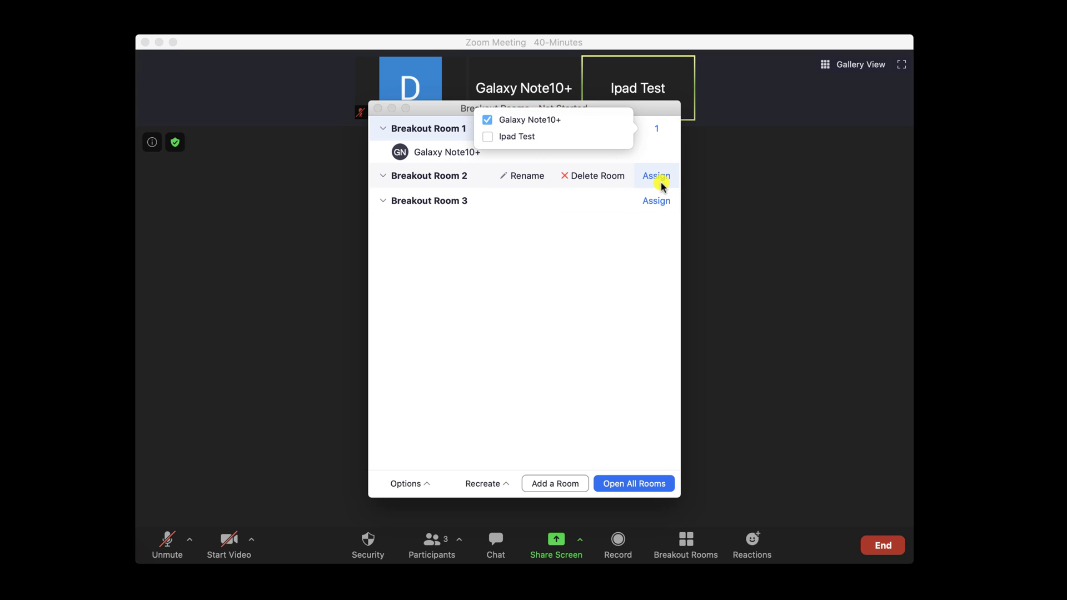
left_click(489, 136)
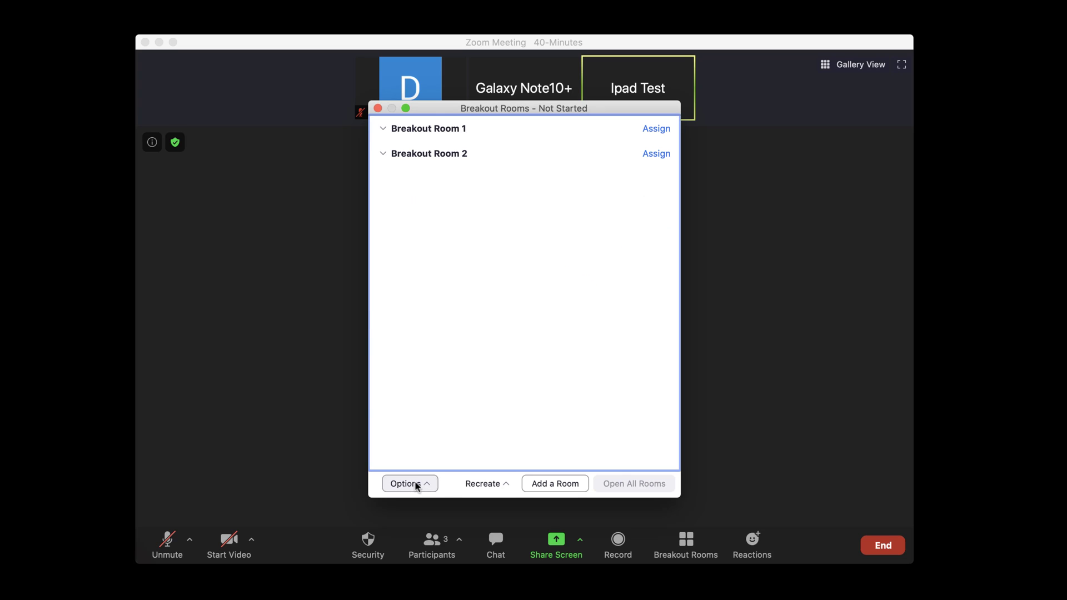
- Assign Ipad Test to Breakout Room 2 and review the Options settings
left_click(409, 483)
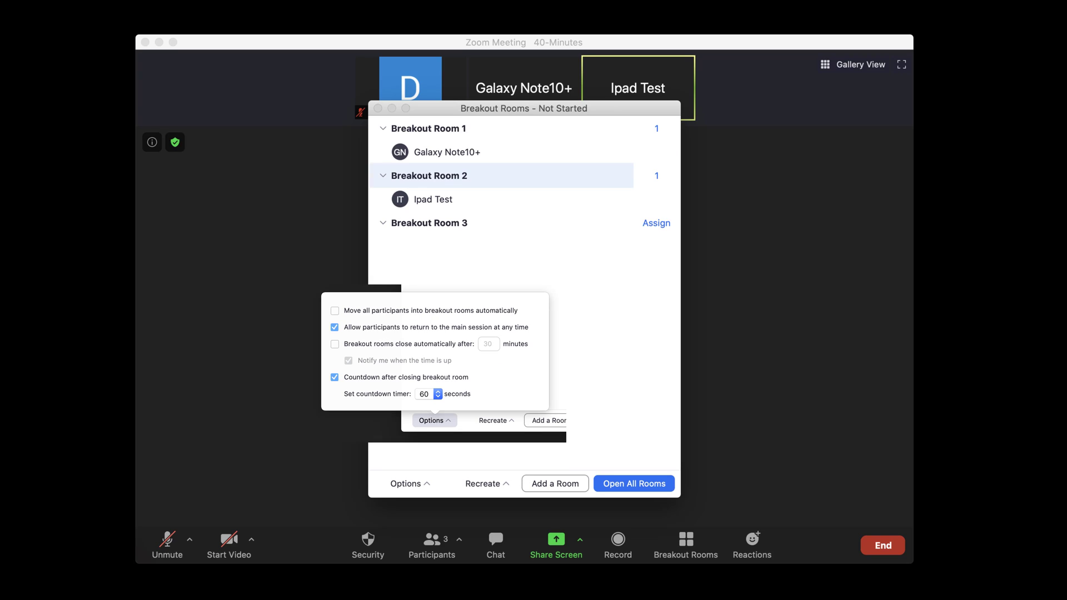
left_click(434, 420)
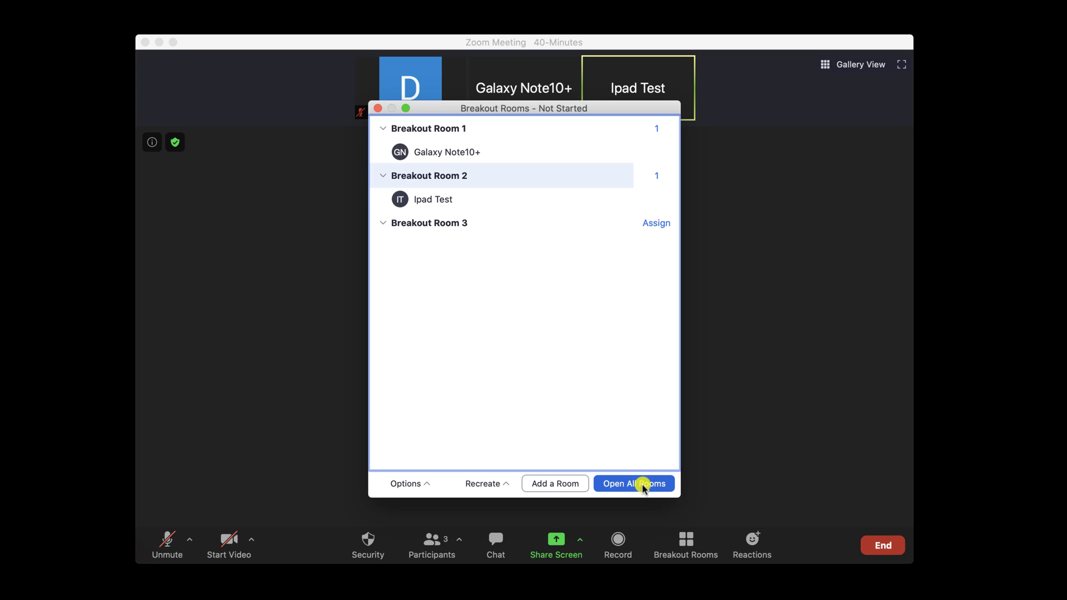
- Start all breakout rooms and join Breakout Room 2 as host, confirming the prompt
left_click(632, 483)
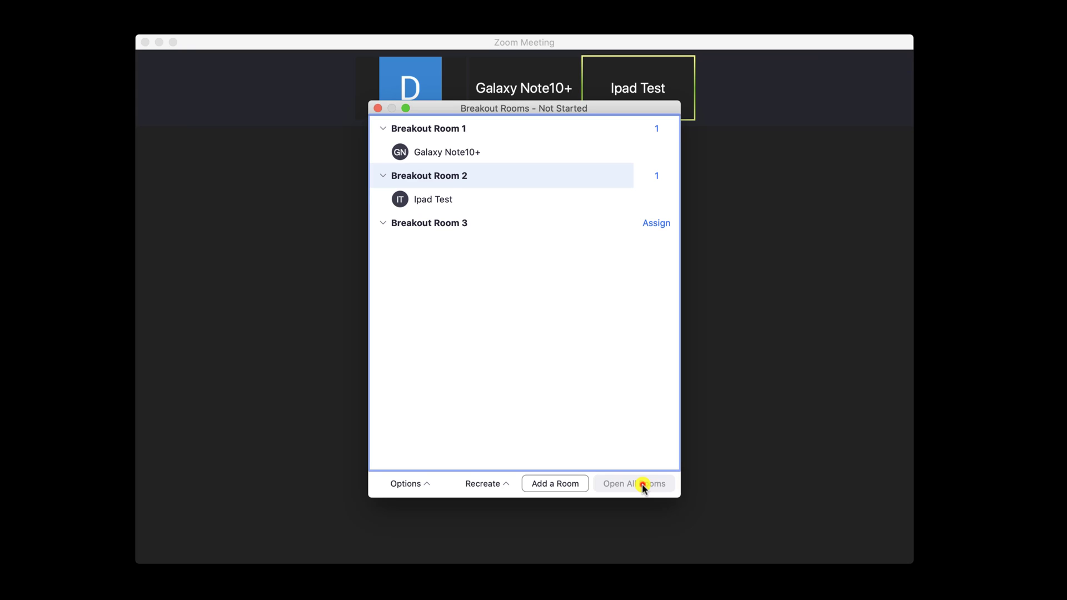
left_click(634, 483)
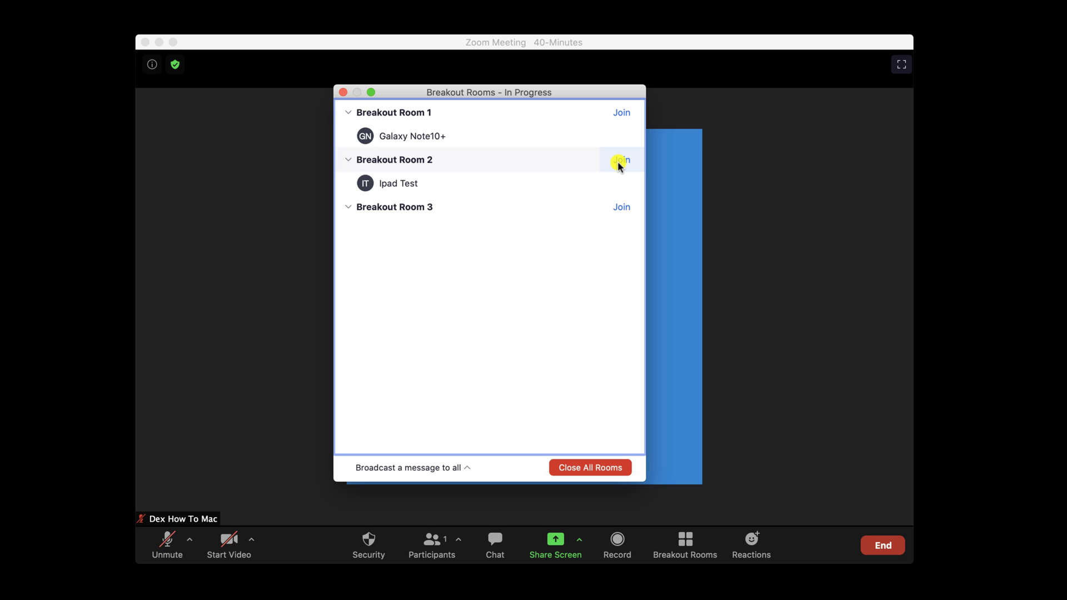
left_click(621, 159)
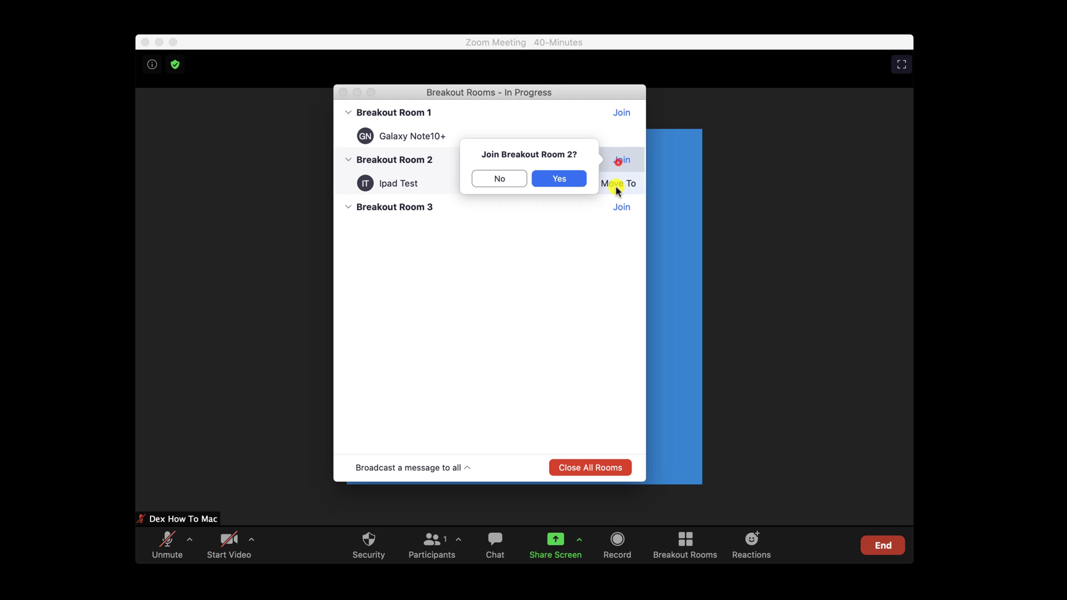
left_click(556, 178)
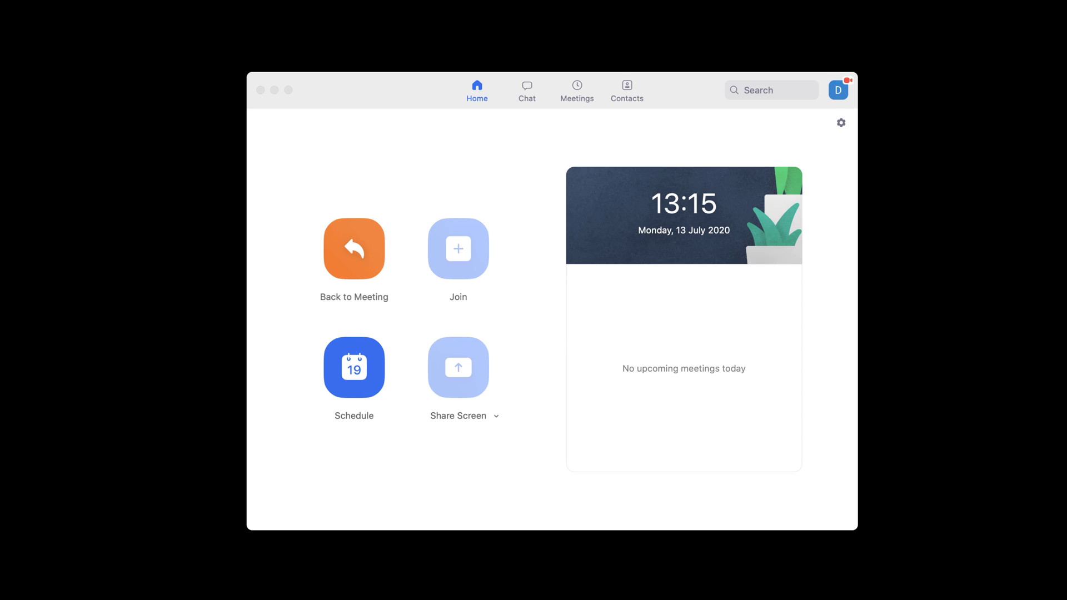
- Leave the breakout room only, returning toward the main session
left_click(354, 248)
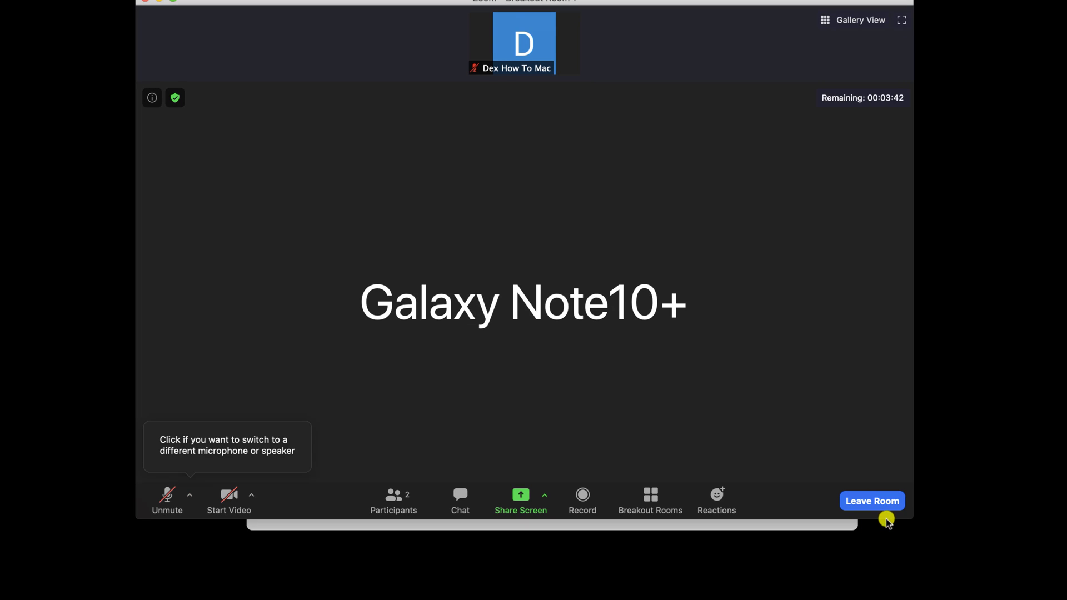
left_click(871, 501)
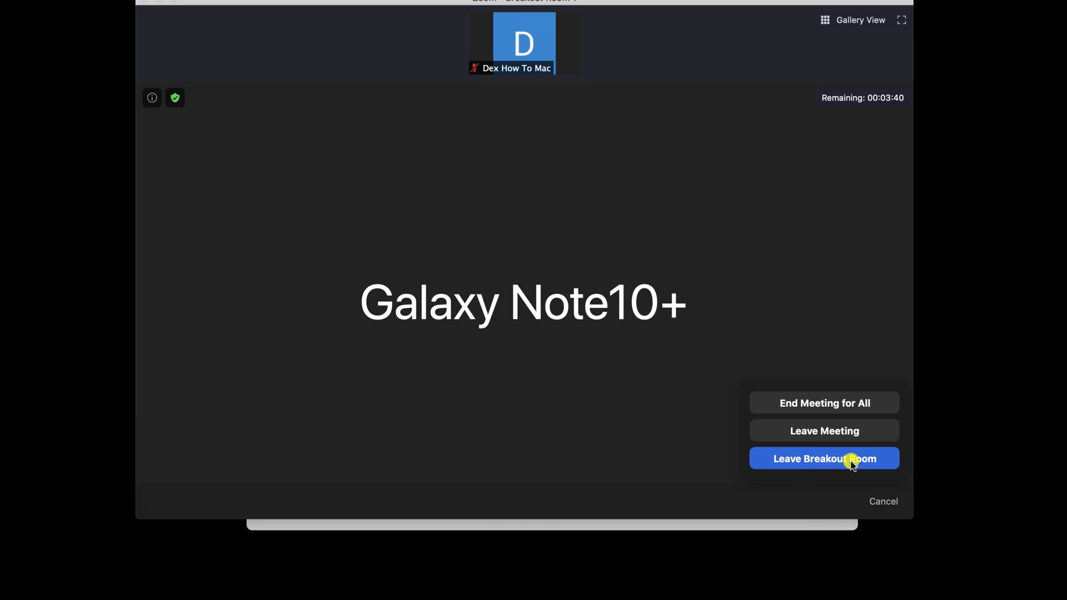